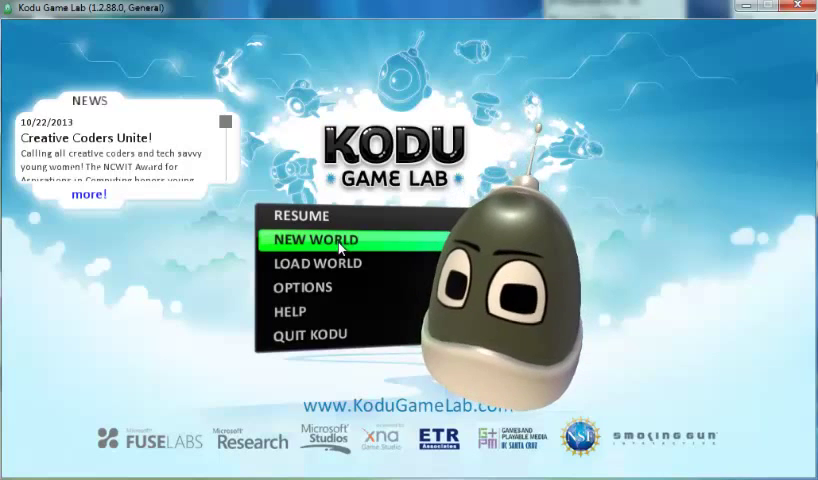
pyautogui.moveTo(340, 268)
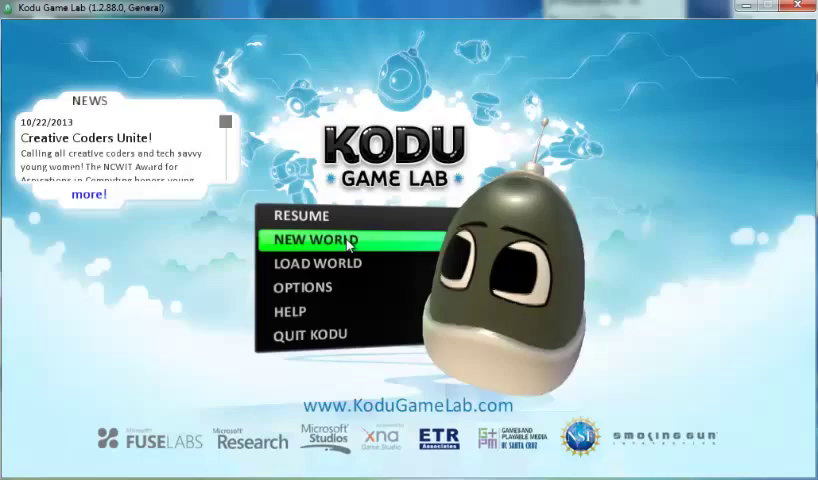
# Start a brand-new world from the main menu, giving a flat green square of ground
pyautogui.click(312, 240)
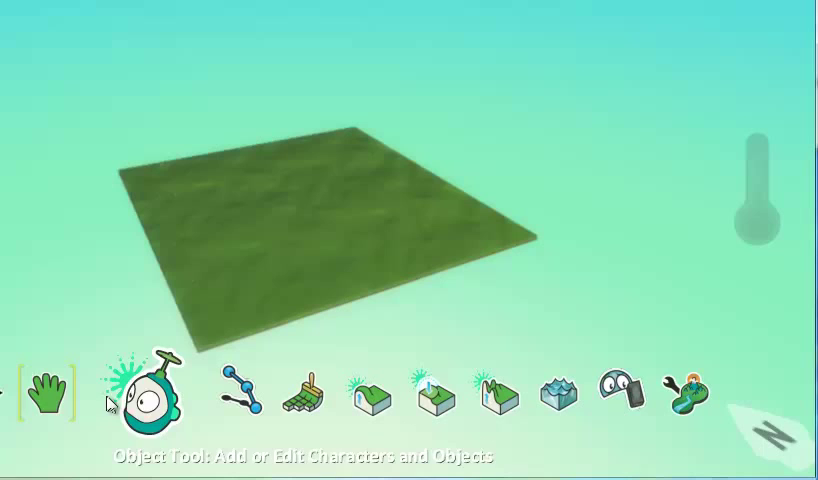
# Activate the Ground Brush tool so ground can be painted, added or deleted
pyautogui.click(48, 392)
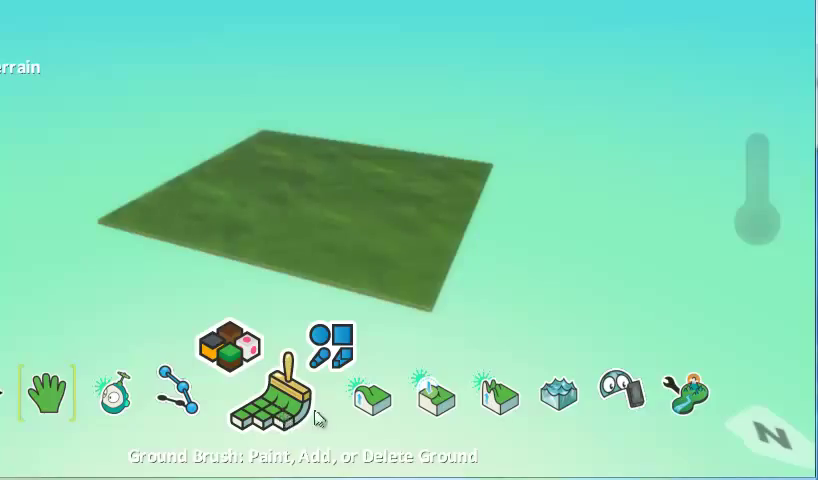
# Paint extra green ground around the original square, enlarging it into an irregular landmass
pyautogui.click(338, 398)
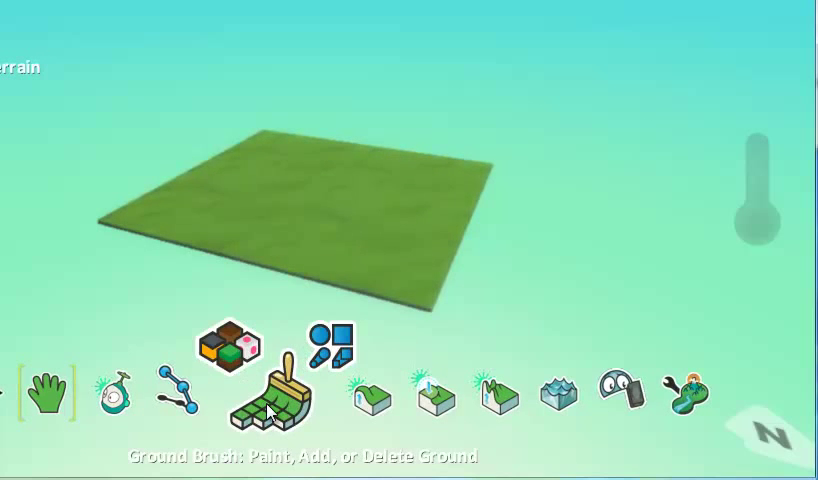
pyautogui.click(272, 396)
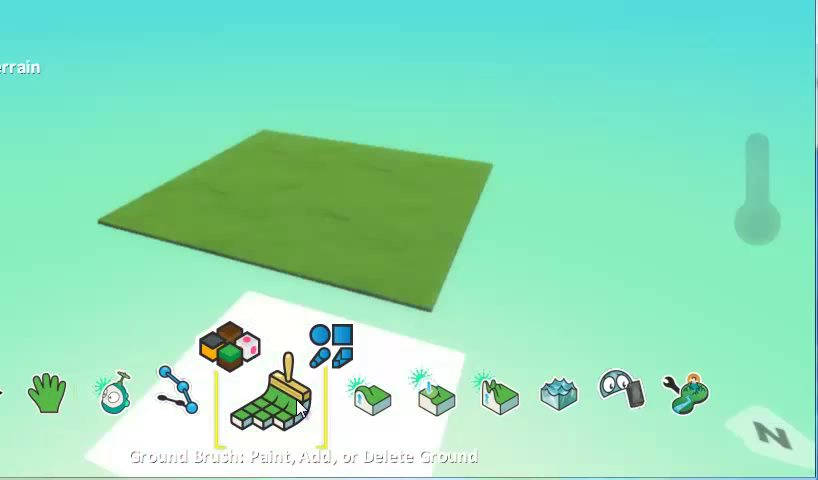
pyautogui.click(110, 228)
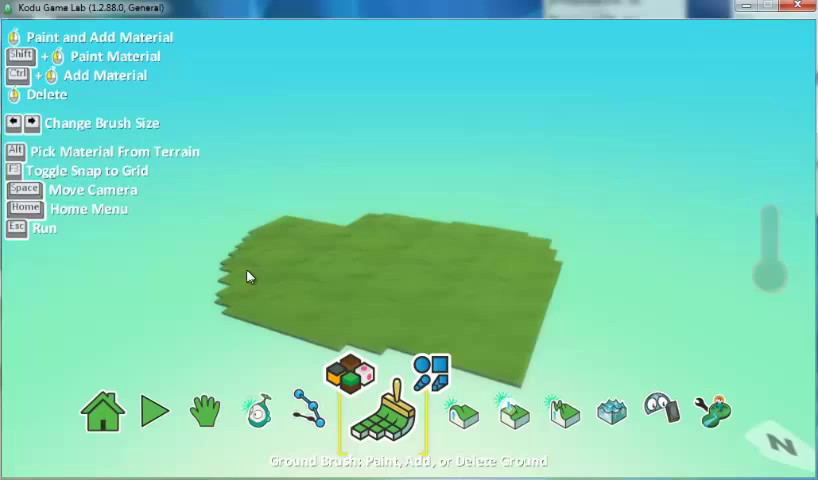
# Show the brush shape choices for the Ground Brush
pyautogui.click(456, 290)
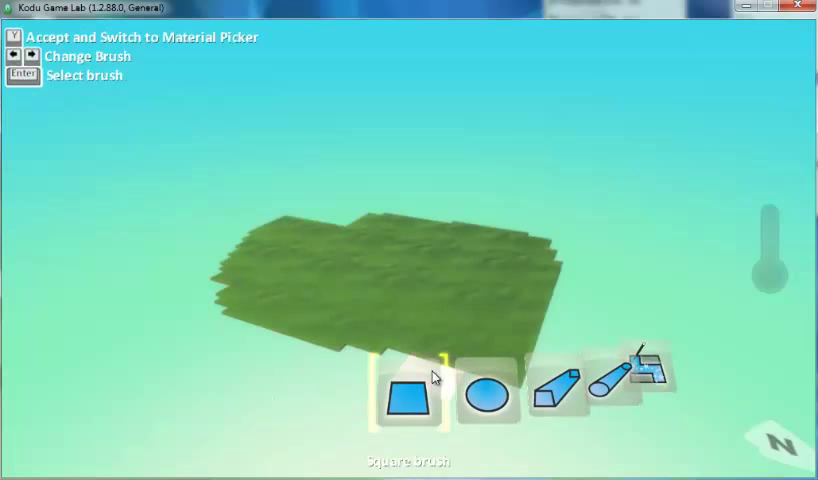
# Choose the square brush and spread green ground across the whole view
pyautogui.click(488, 392)
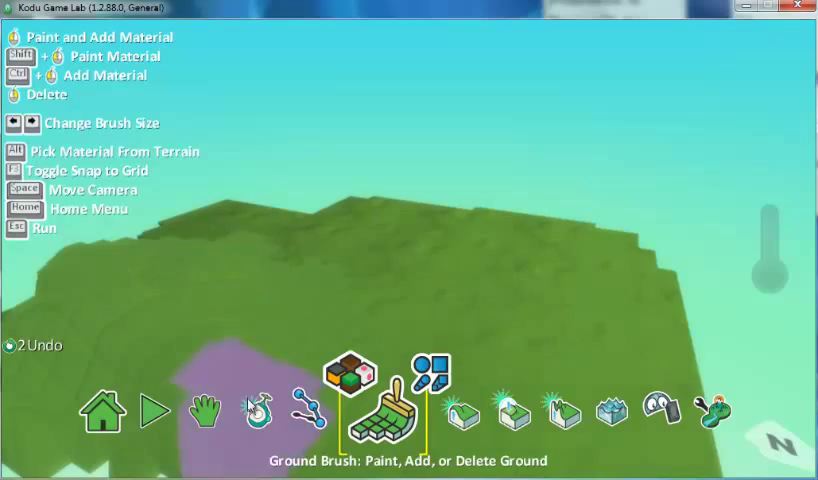
# Add gray cube ground on the grass and raise it into a stepped slab
pyautogui.click(232, 410)
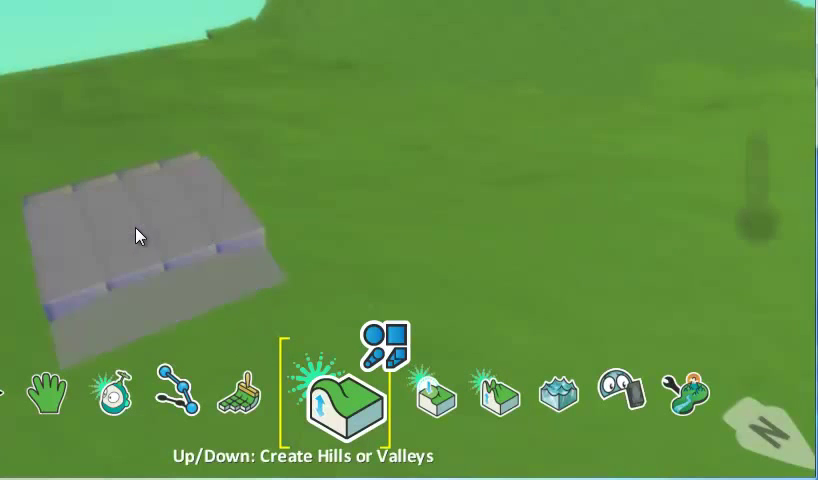
# Raise the gray cube structure taller into a solid boxy mound
pyautogui.click(46, 390)
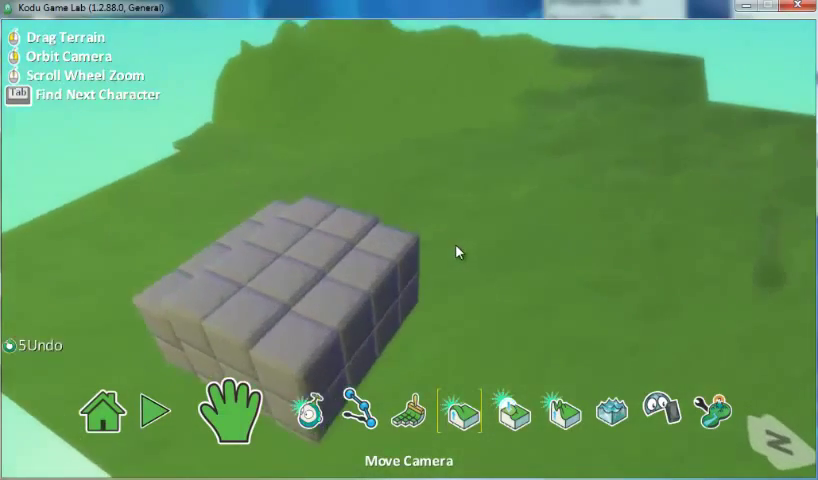
# Show the ground material choices for the Ground Brush
pyautogui.click(458, 412)
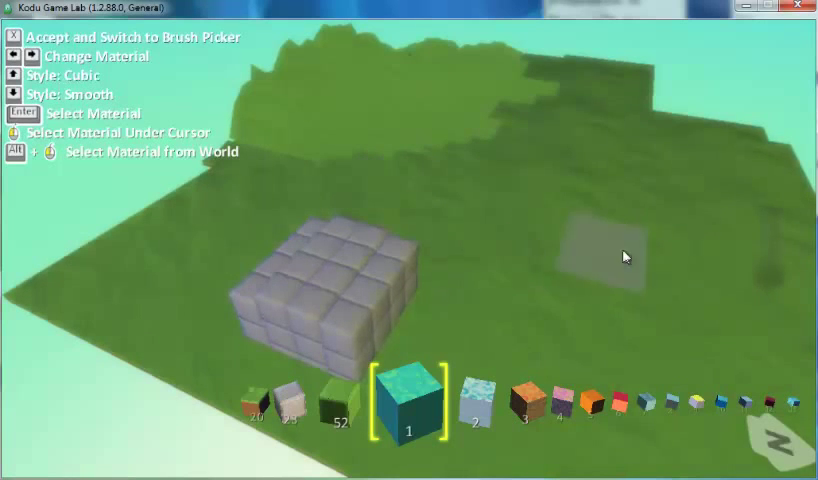
pyautogui.moveTo(516, 236)
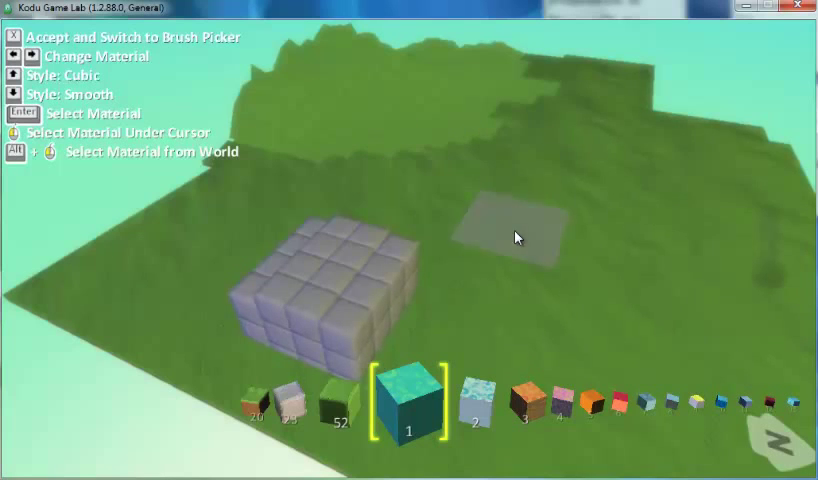
# Pick a lava material and paint a glowing orange-and-black patch beside the gray blocks
pyautogui.click(512, 236)
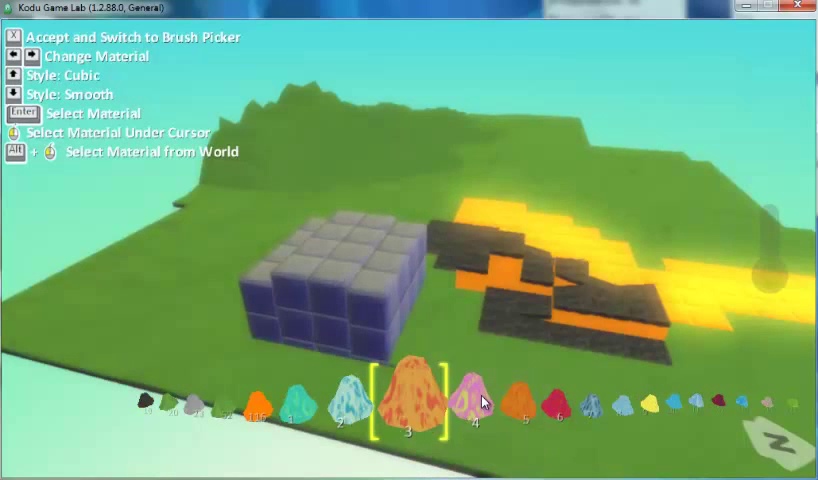
pyautogui.hscroll(3)
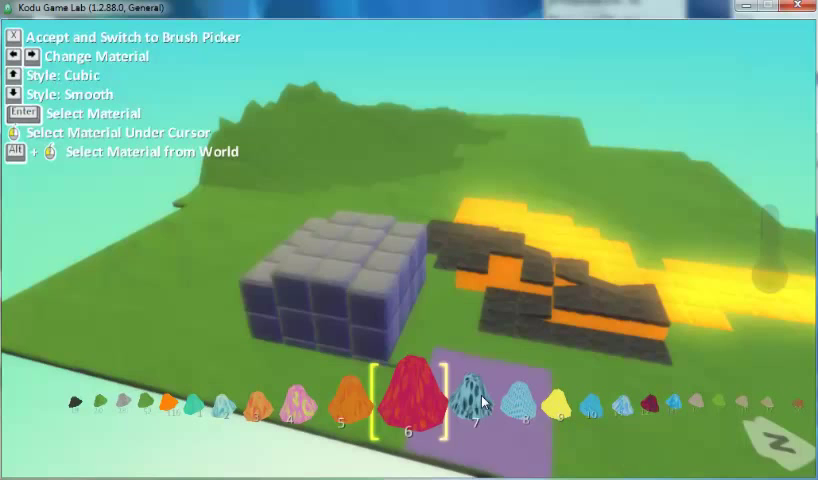